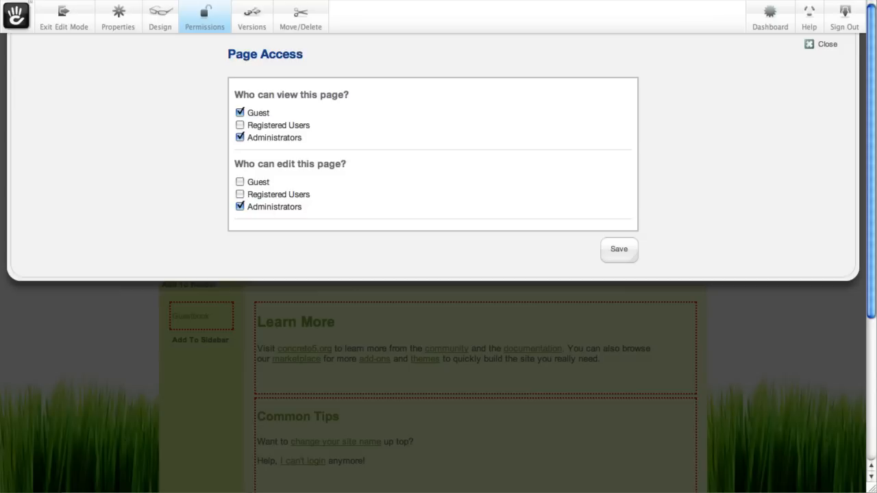
{"action": "mouse_move", "coordinate": [183, 111]}
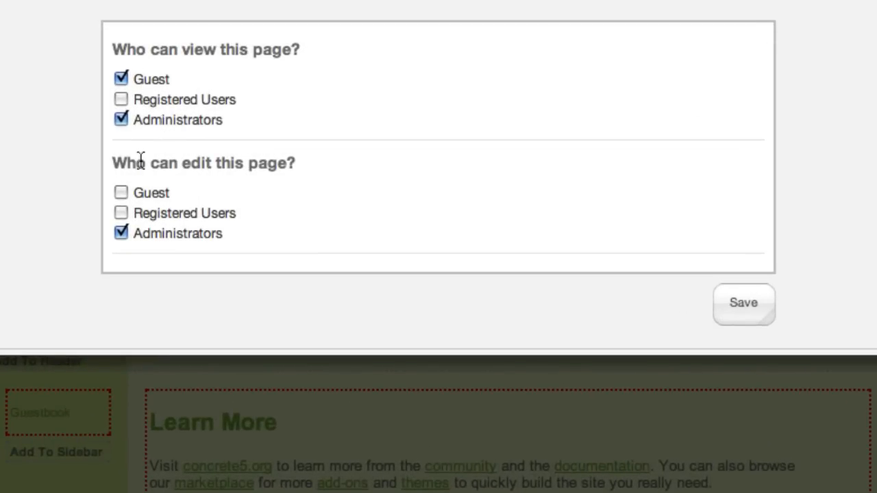
{"action": "mouse_move", "coordinate": [408, 115]}
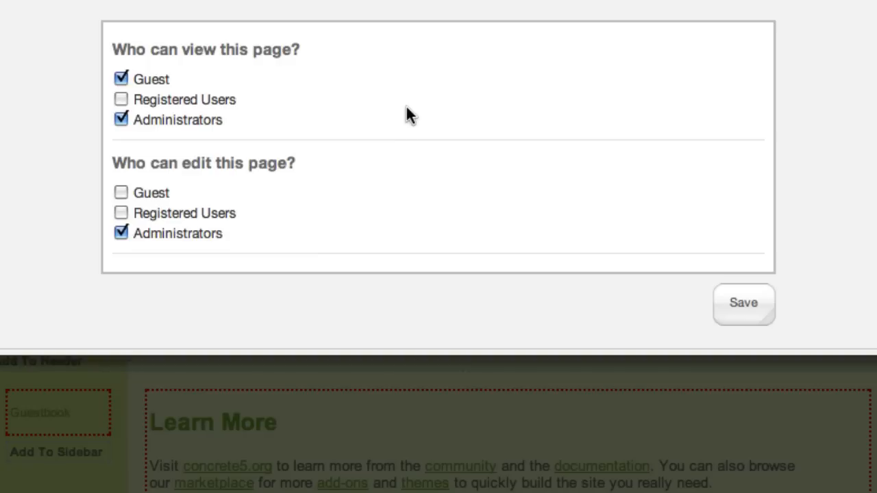
{"action": "mouse_move", "coordinate": [411, 91]}
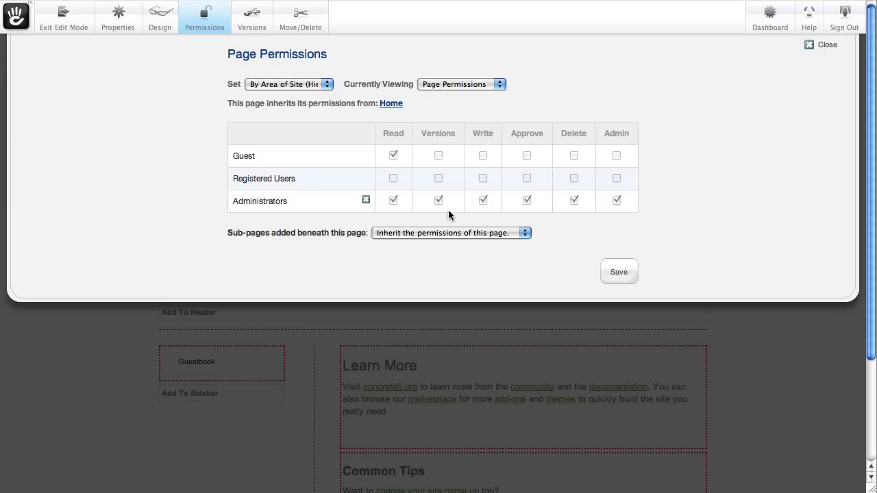
{"action": "mouse_move", "coordinate": [367, 160]}
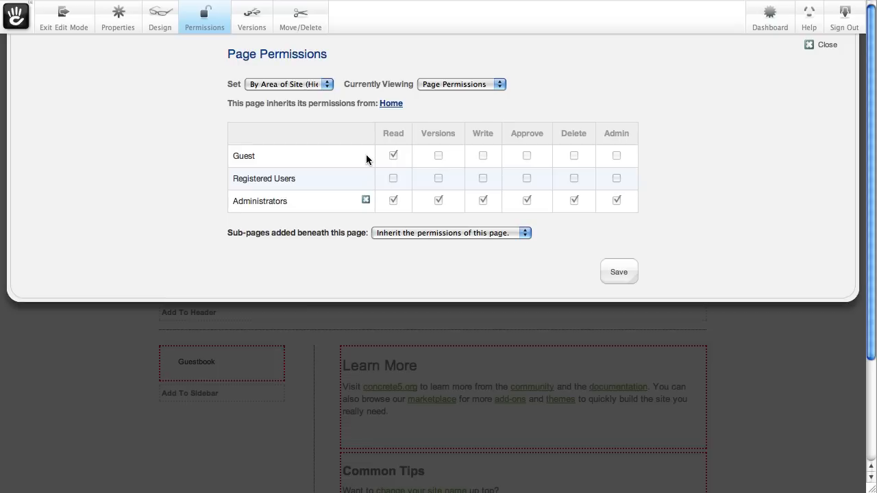
{"action": "mouse_move", "coordinate": [370, 153]}
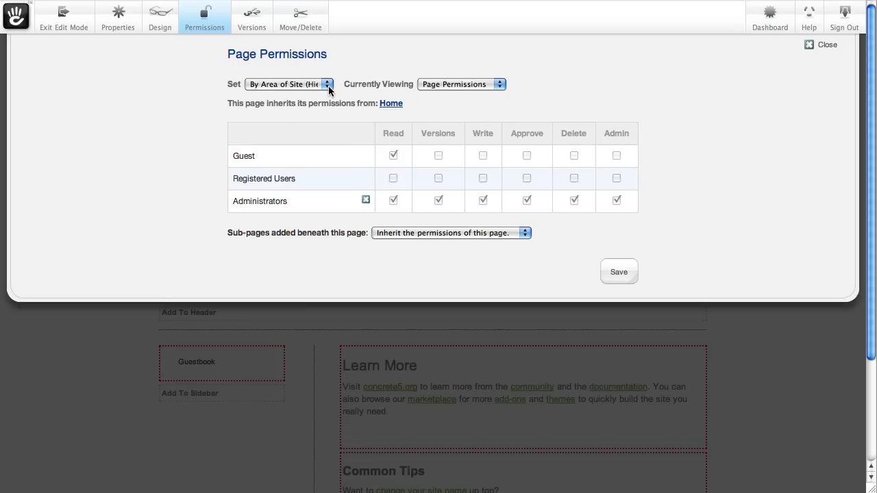
Reveal the Set choices: By Area of Site, By Page Type Defaults and Manually
{"action": "left_click", "coordinate": [288, 84]}
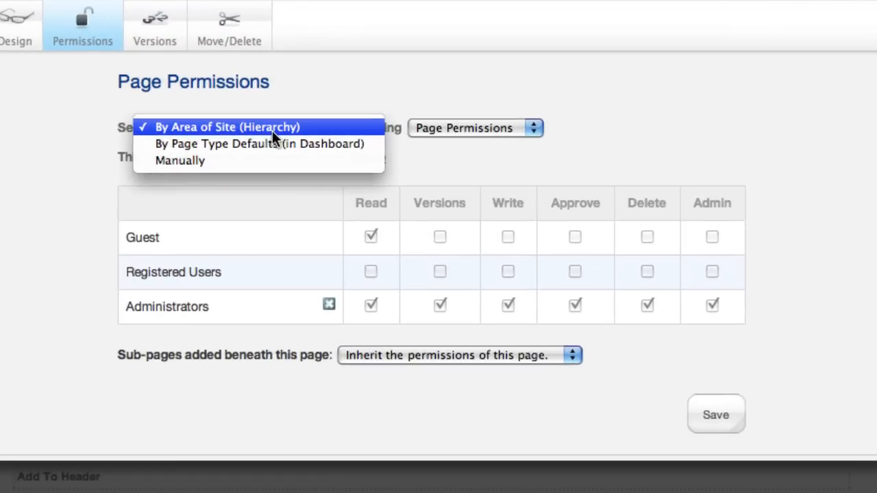
{"action": "mouse_move", "coordinate": [357, 134]}
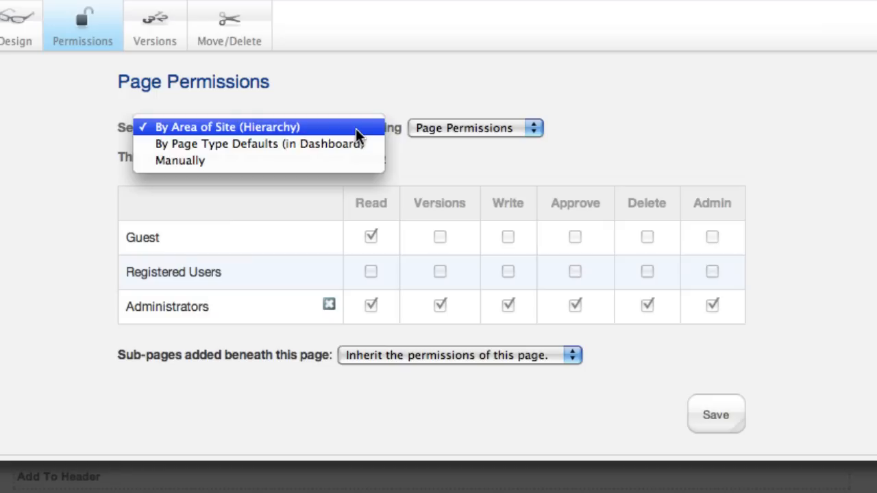
{"action": "mouse_move", "coordinate": [356, 144]}
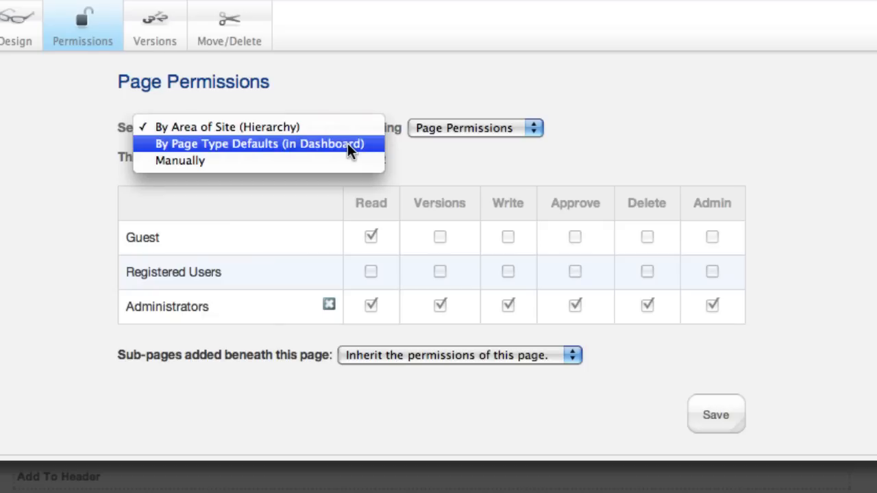
{"action": "mouse_move", "coordinate": [349, 159]}
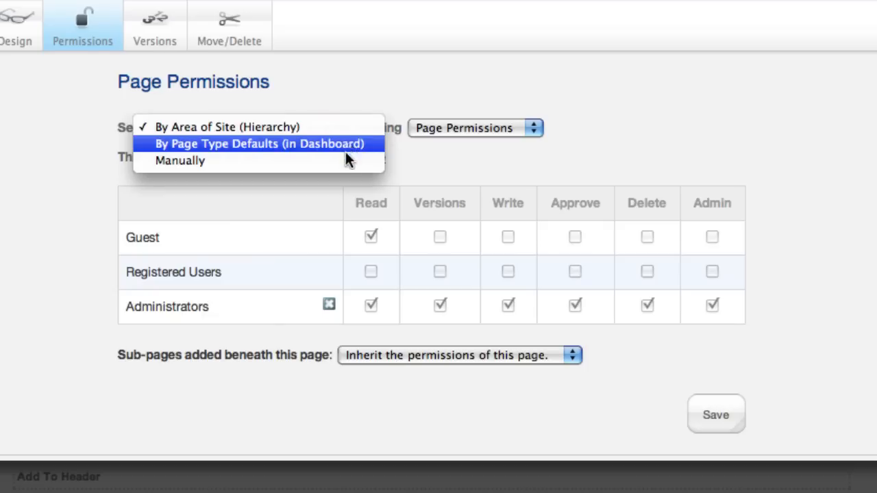
Choose 'Manually' for how permissions are set, staying on the Page Permissions view
{"action": "left_click", "coordinate": [179, 160]}
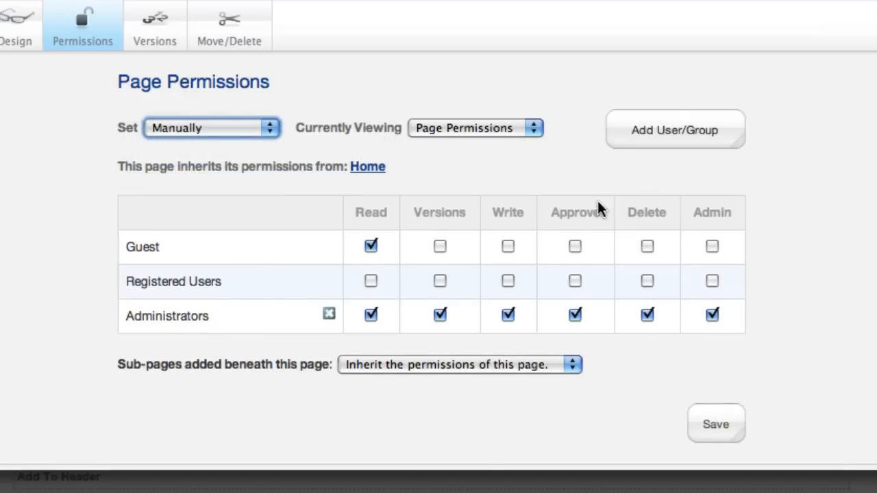
{"action": "mouse_move", "coordinate": [382, 197]}
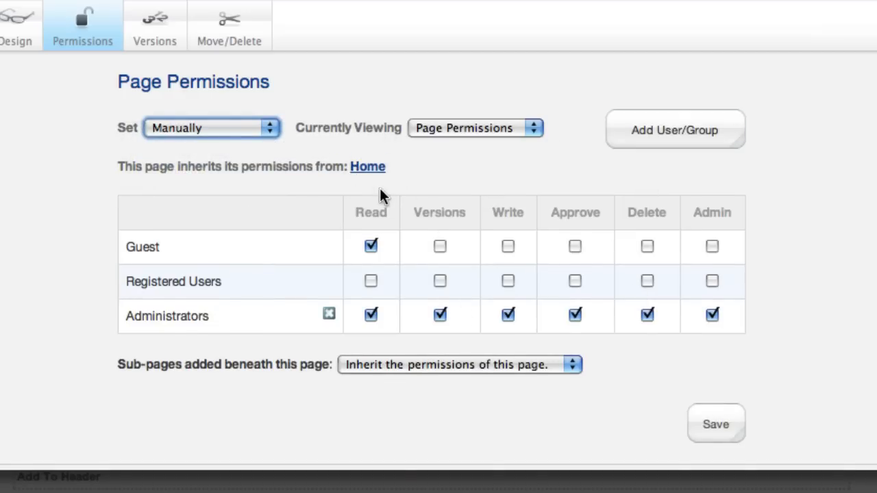
{"action": "mouse_move", "coordinate": [510, 140]}
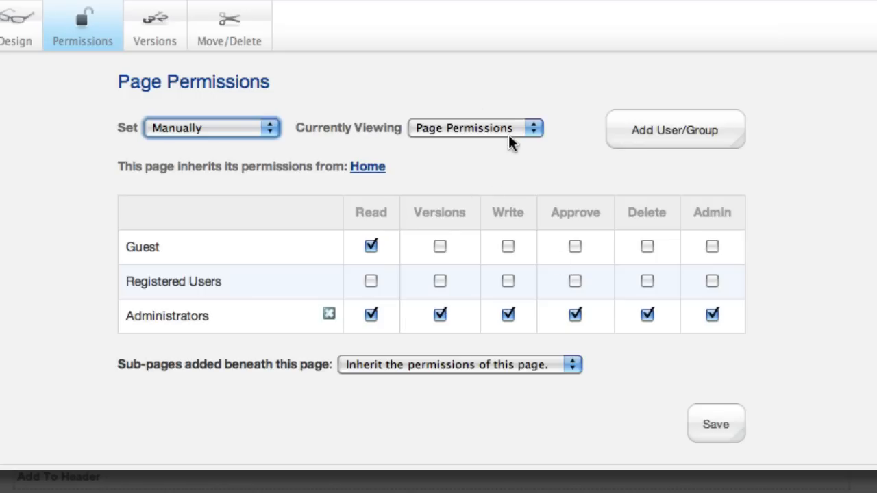
{"action": "left_click", "coordinate": [474, 129]}
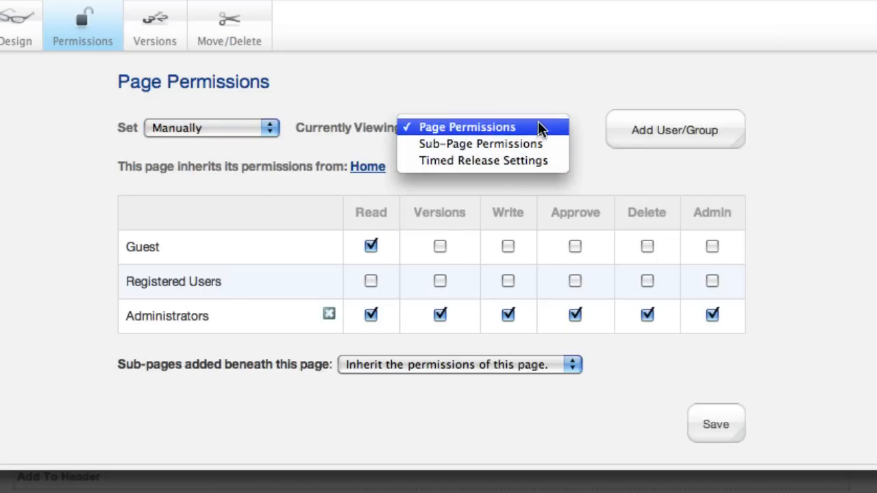
{"action": "left_click", "coordinate": [468, 126]}
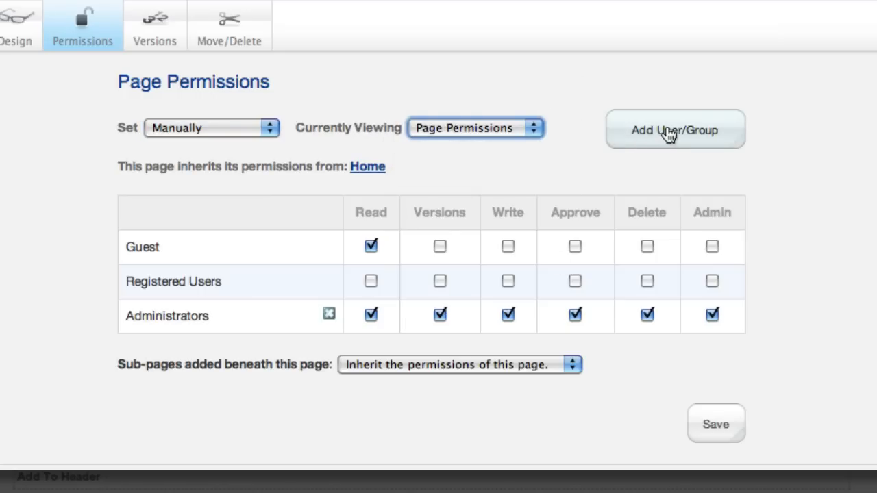
Add the Editors and Writers groups, then user Joe, to the permission table
{"action": "left_click", "coordinate": [674, 129]}
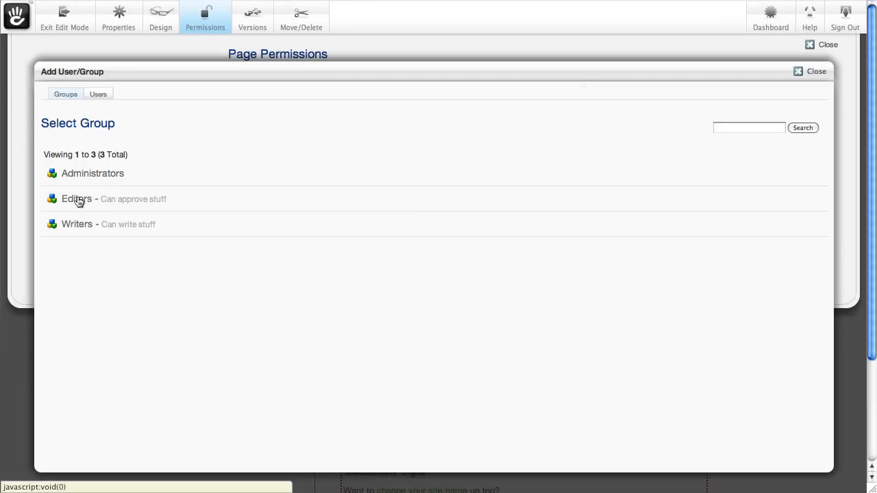
{"action": "left_click", "coordinate": [77, 198]}
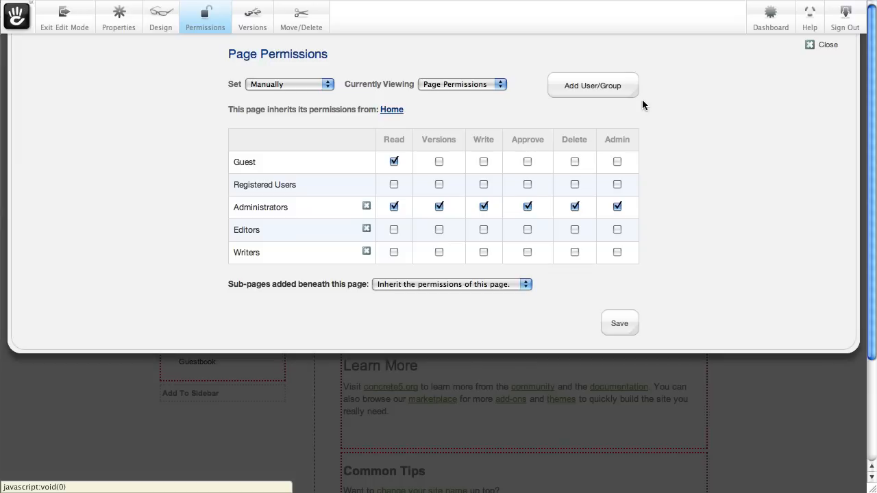
{"action": "left_click", "coordinate": [592, 85]}
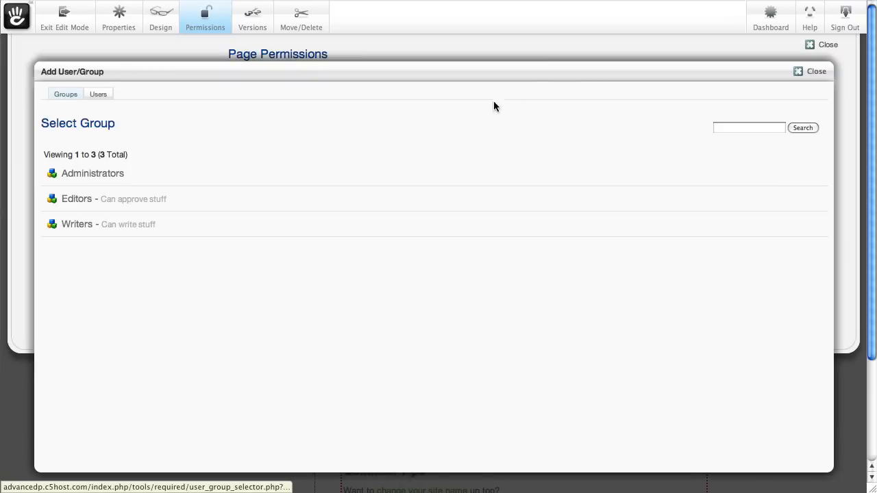
{"action": "left_click", "coordinate": [99, 93]}
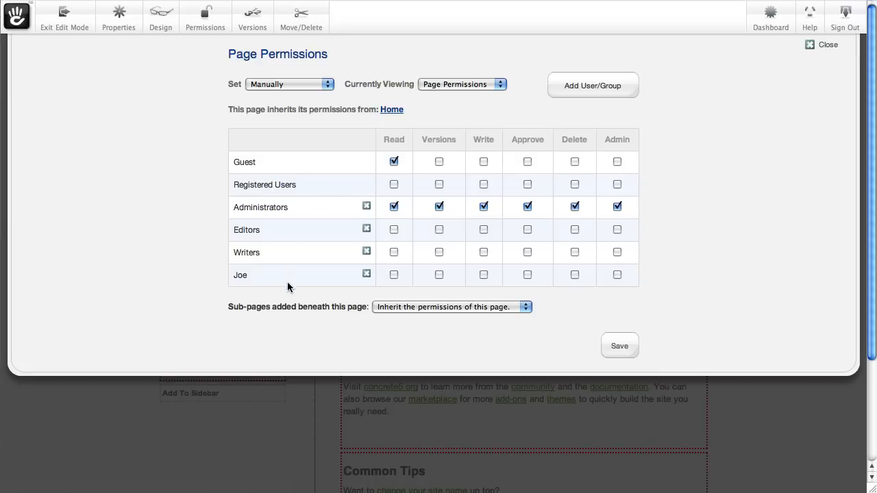
{"action": "mouse_move", "coordinate": [417, 211]}
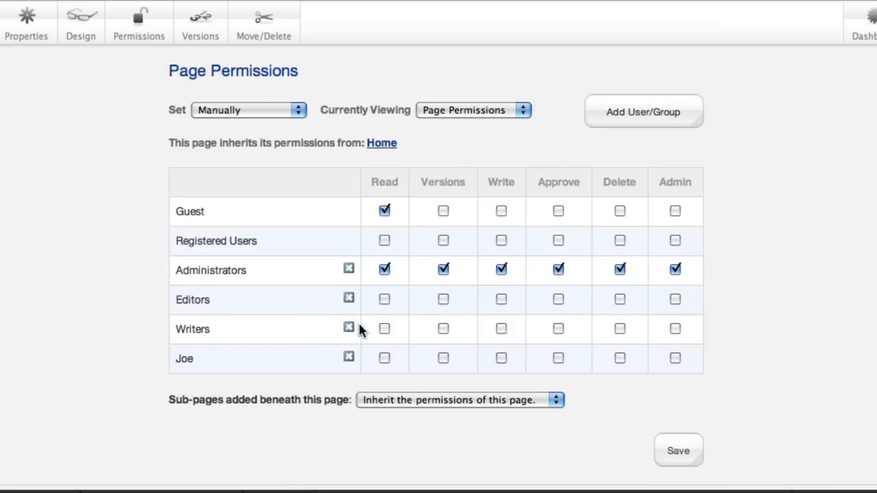
Tick Read for Editors, Writers and Joe; Write for Editors and Writers; Approve and Delete for Editors
{"action": "left_click", "coordinate": [384, 298]}
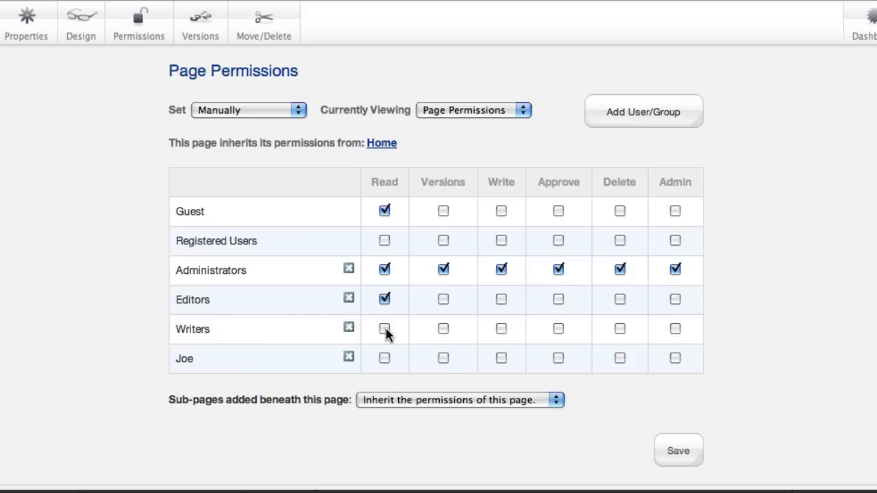
{"action": "left_click", "coordinate": [384, 328]}
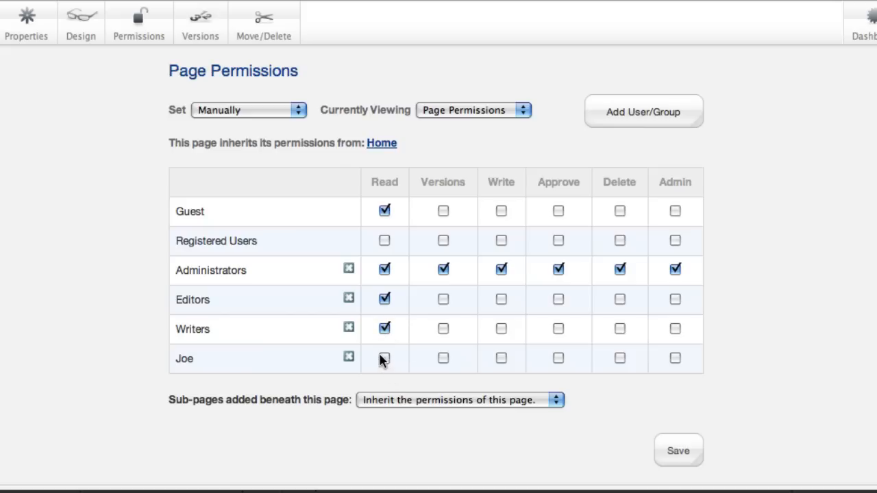
{"action": "left_click", "coordinate": [384, 359]}
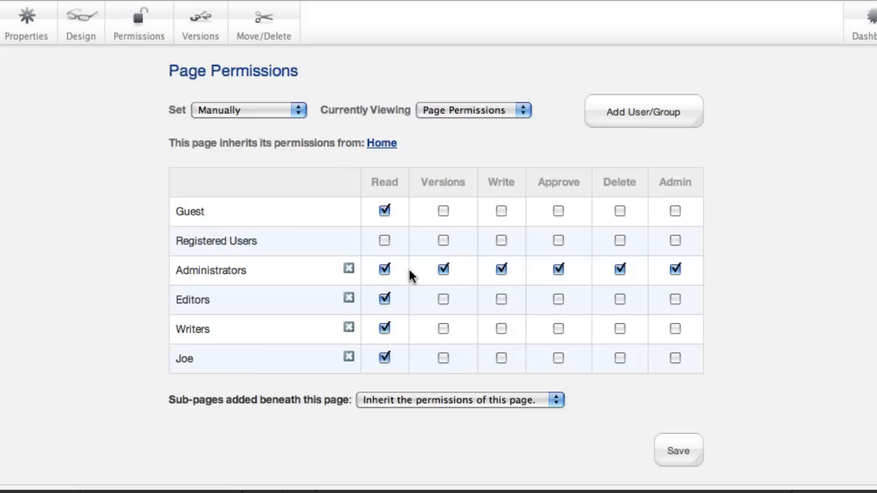
{"action": "mouse_move", "coordinate": [443, 301]}
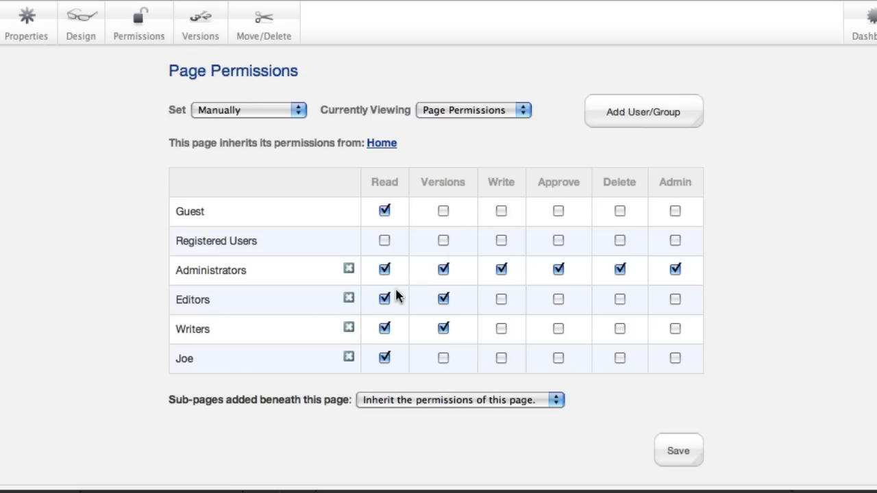
{"action": "mouse_move", "coordinate": [485, 290]}
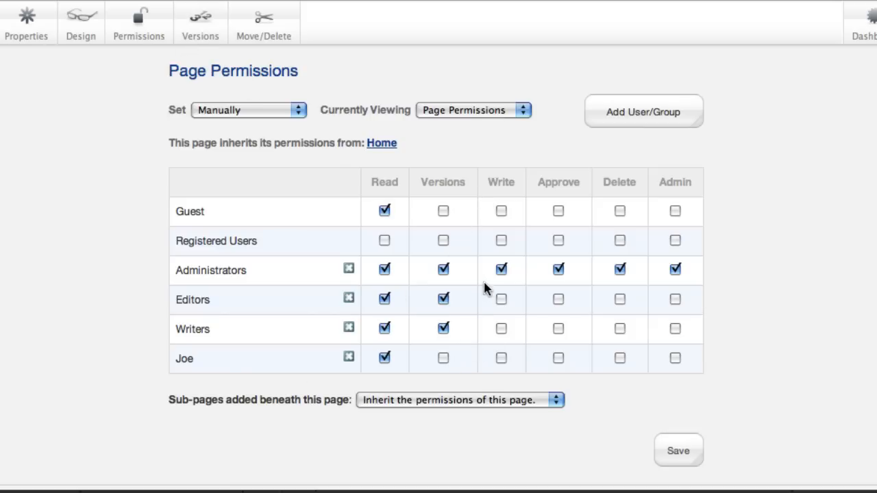
{"action": "left_click", "coordinate": [502, 299]}
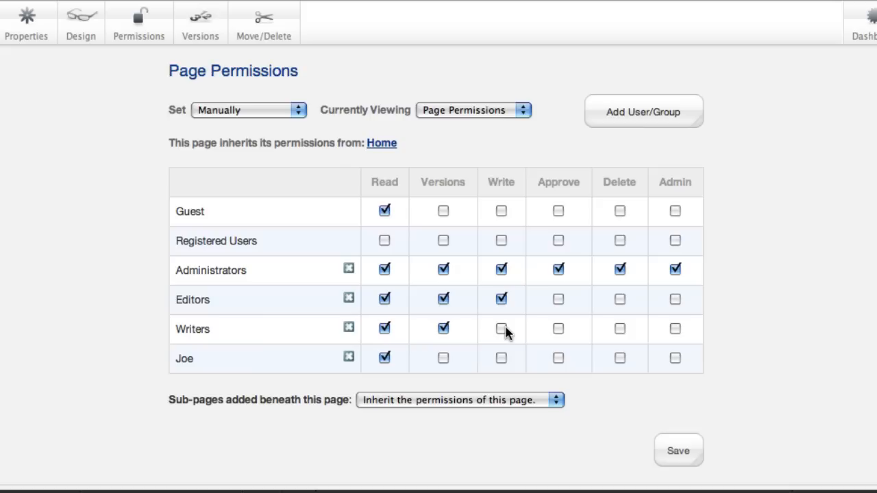
{"action": "left_click", "coordinate": [502, 329]}
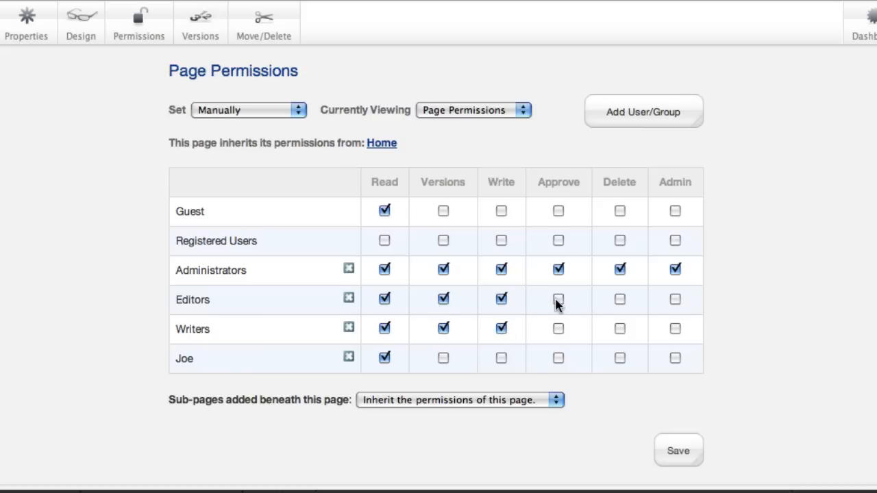
{"action": "left_click", "coordinate": [558, 299]}
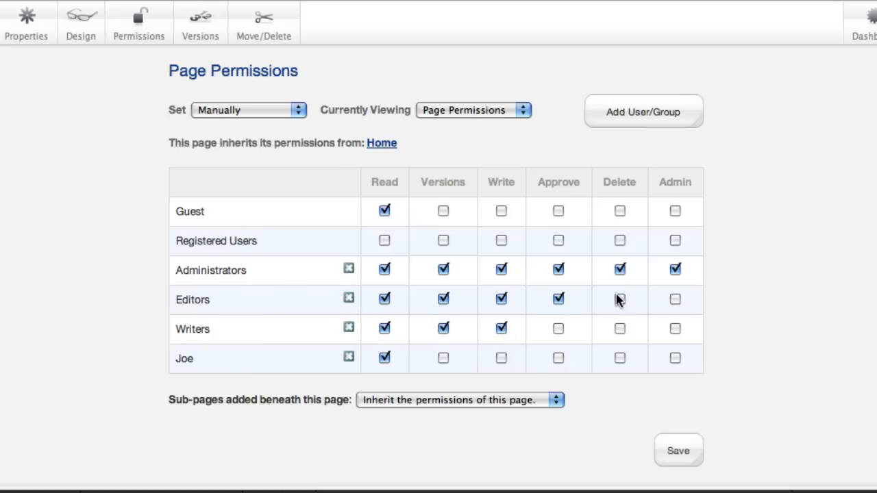
{"action": "left_click", "coordinate": [620, 299]}
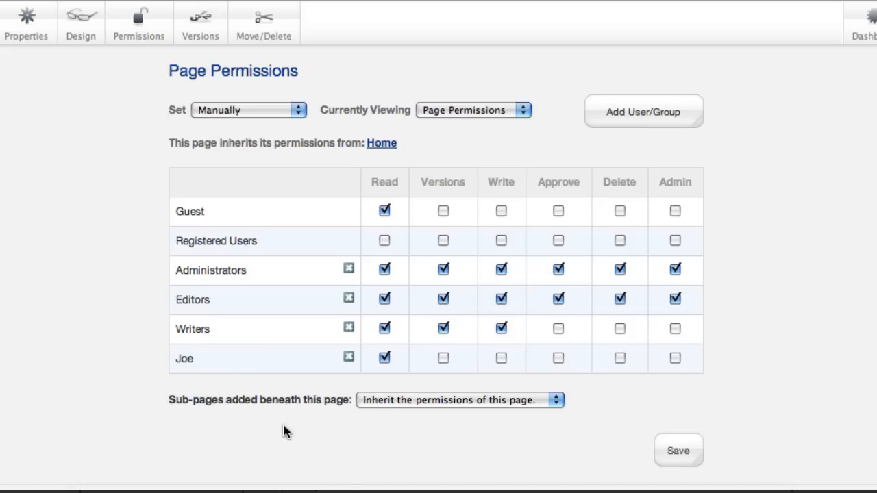
{"action": "mouse_move", "coordinate": [326, 364]}
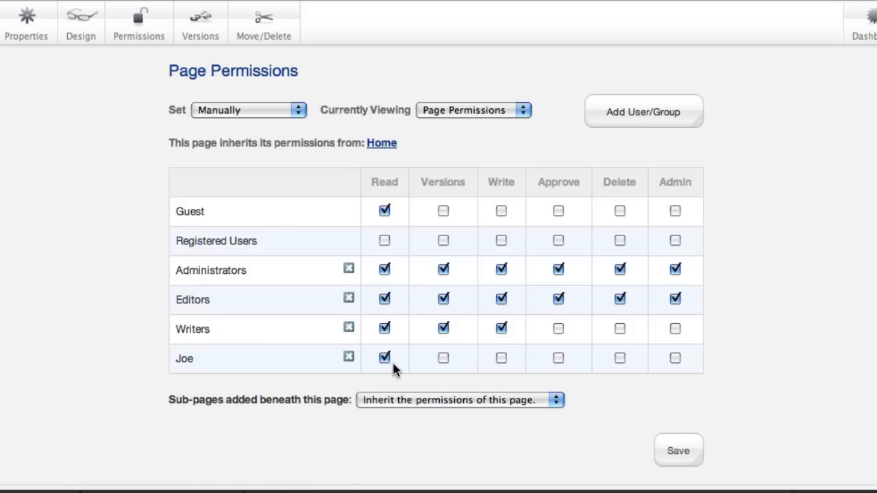
{"action": "mouse_move", "coordinate": [304, 359]}
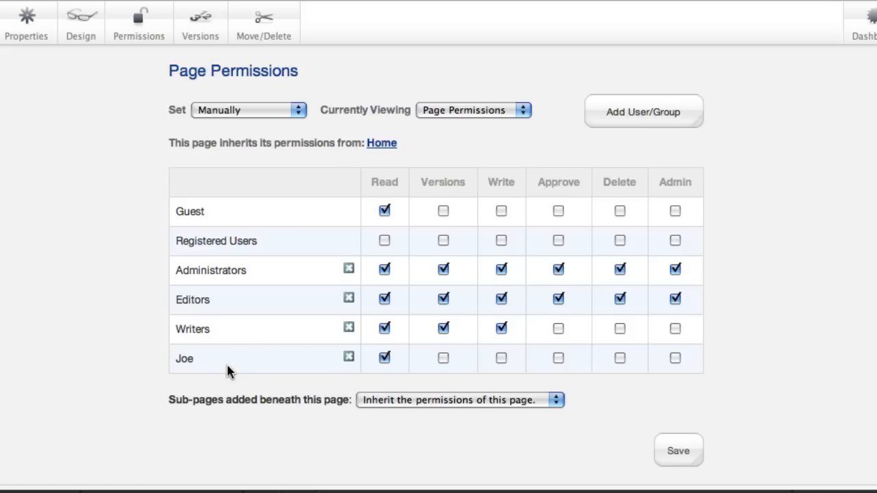
{"action": "mouse_move", "coordinate": [241, 345]}
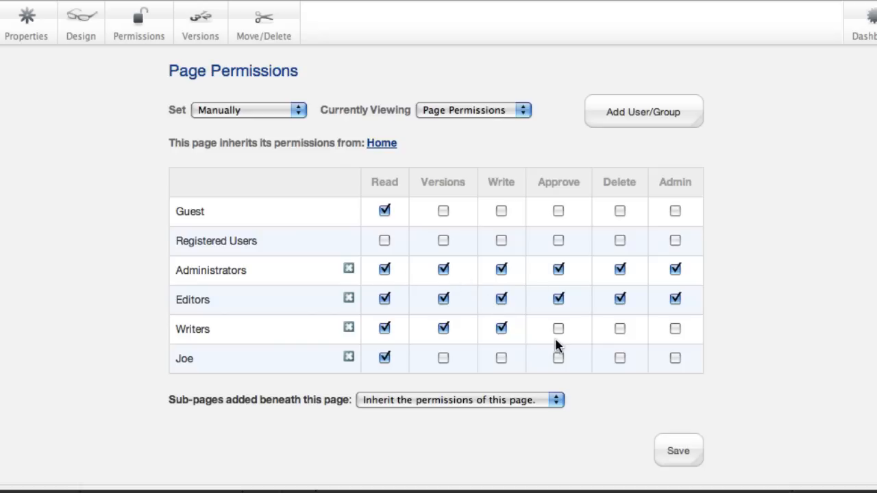
{"action": "left_click", "coordinate": [502, 328]}
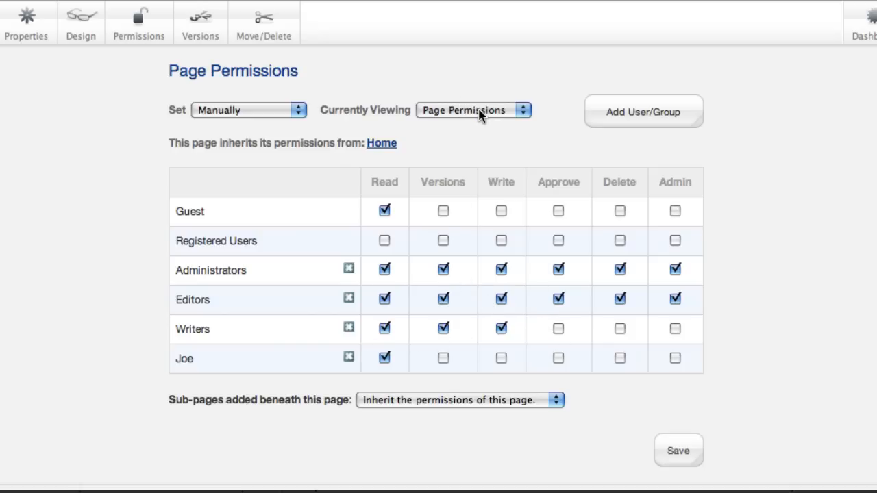
In Sub-Page Permissions, allow only Joe to add Blog Entry pages
{"action": "left_click", "coordinate": [473, 109]}
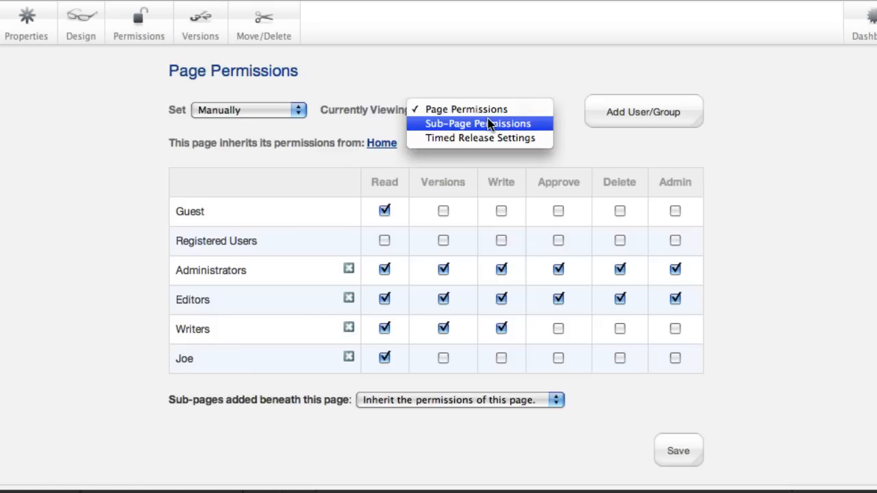
{"action": "left_click", "coordinate": [479, 124]}
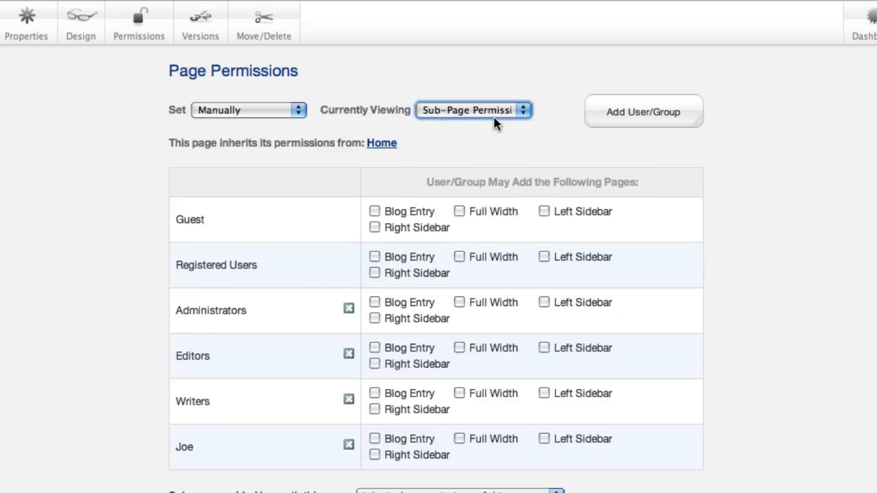
{"action": "mouse_move", "coordinate": [381, 177]}
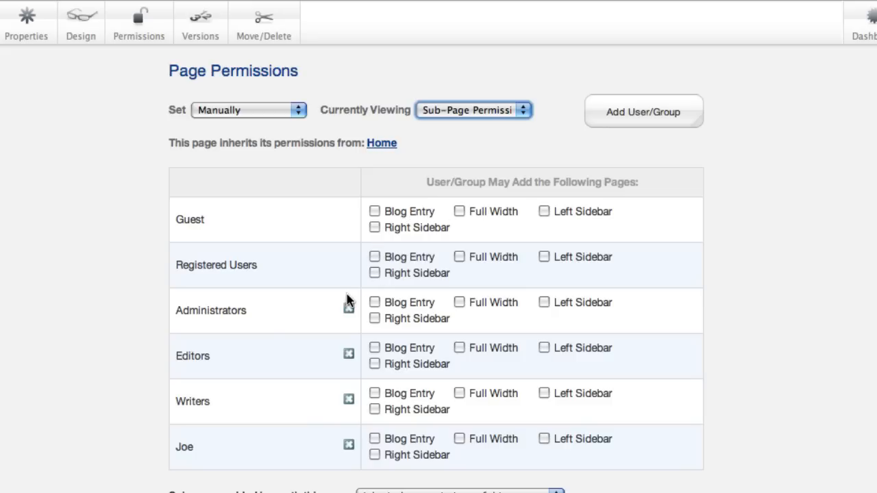
{"action": "mouse_move", "coordinate": [405, 354]}
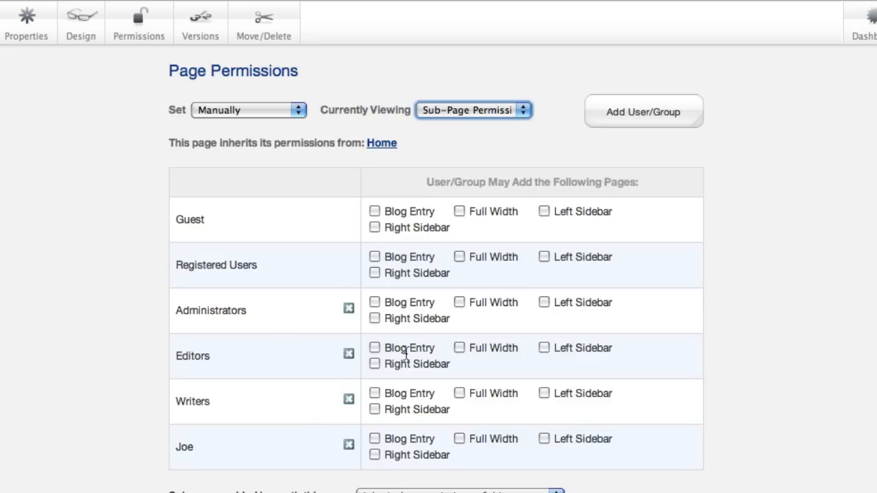
{"action": "mouse_move", "coordinate": [406, 353]}
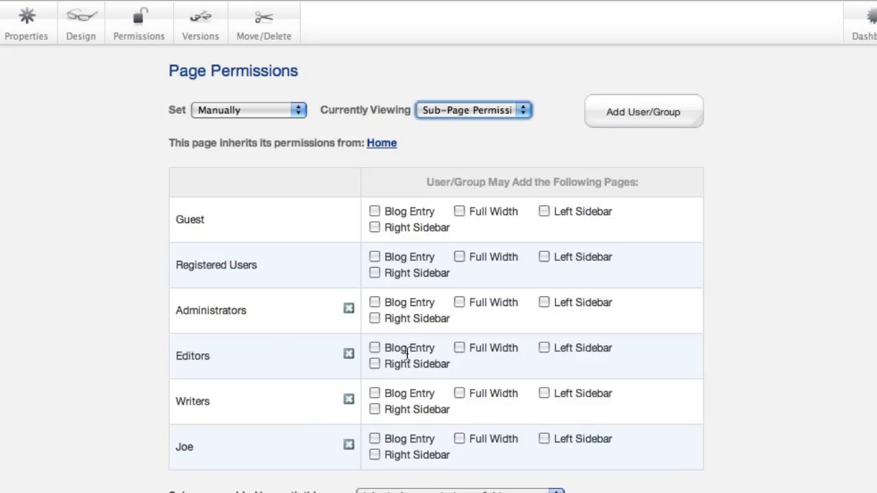
{"action": "mouse_move", "coordinate": [383, 422]}
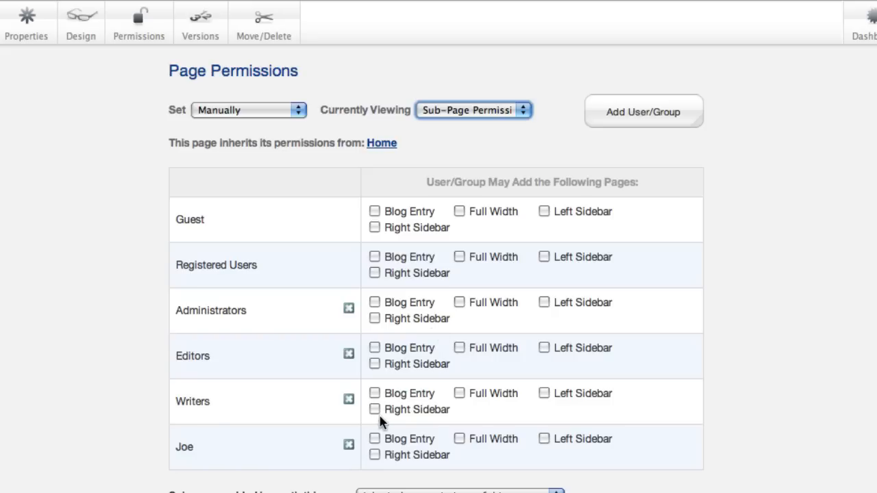
{"action": "left_click", "coordinate": [375, 438]}
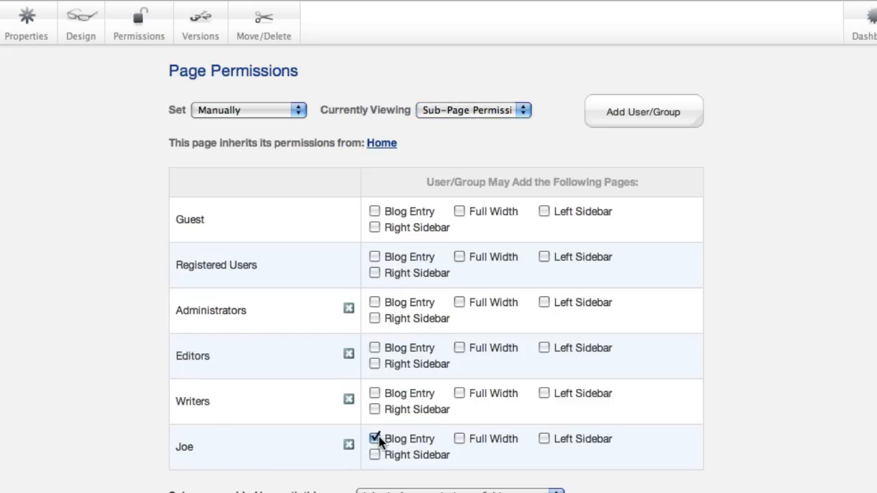
{"action": "left_click", "coordinate": [376, 438]}
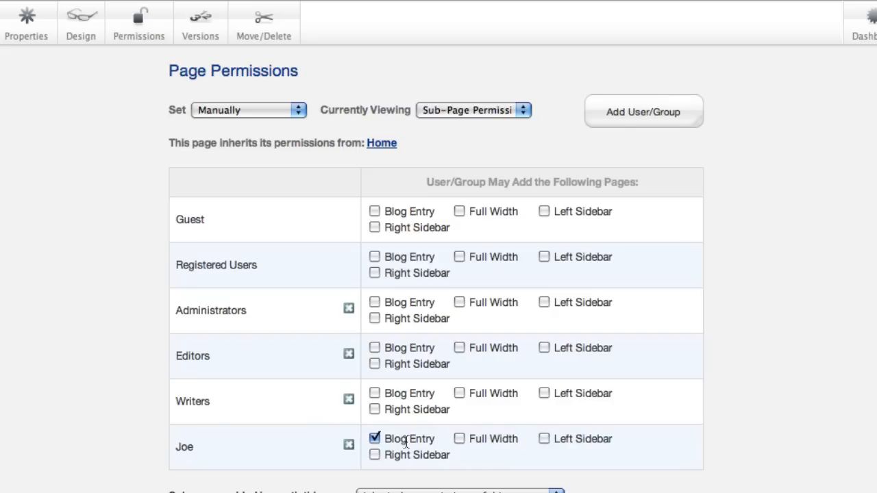
{"action": "mouse_move", "coordinate": [573, 348]}
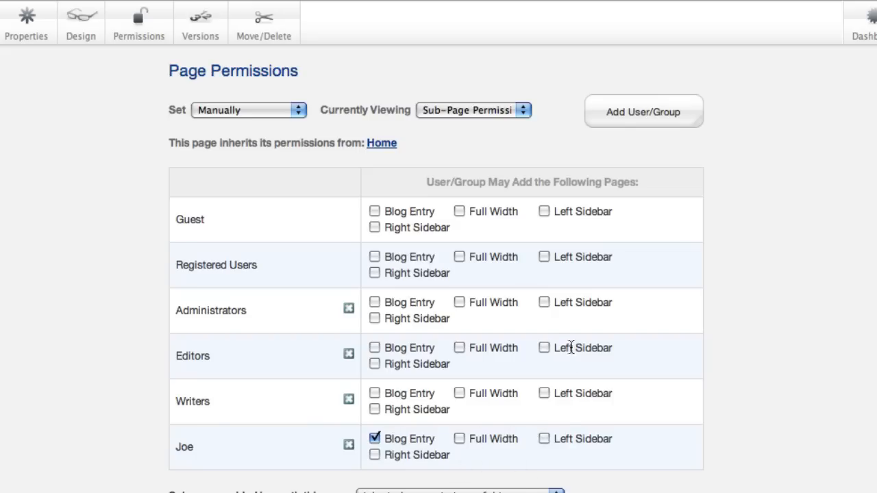
{"action": "mouse_move", "coordinate": [490, 120]}
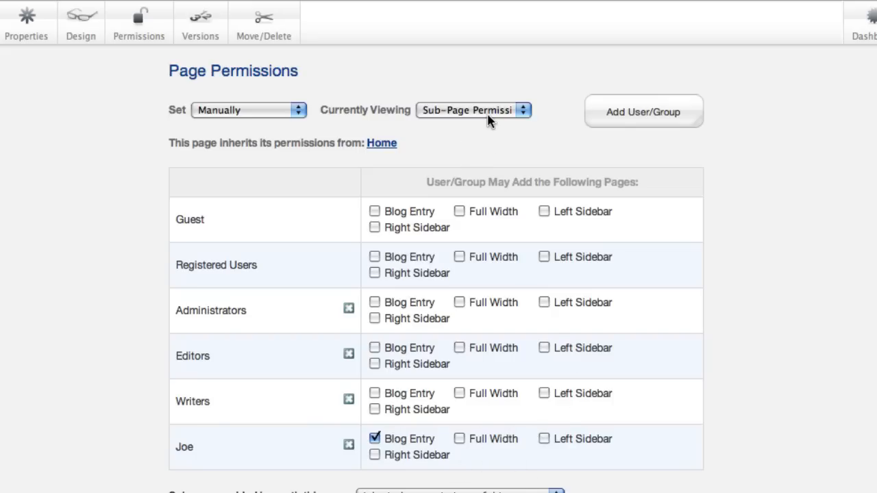
In Timed Release Settings, give Guest a start date of 11/22/2010
{"action": "left_click", "coordinate": [473, 110]}
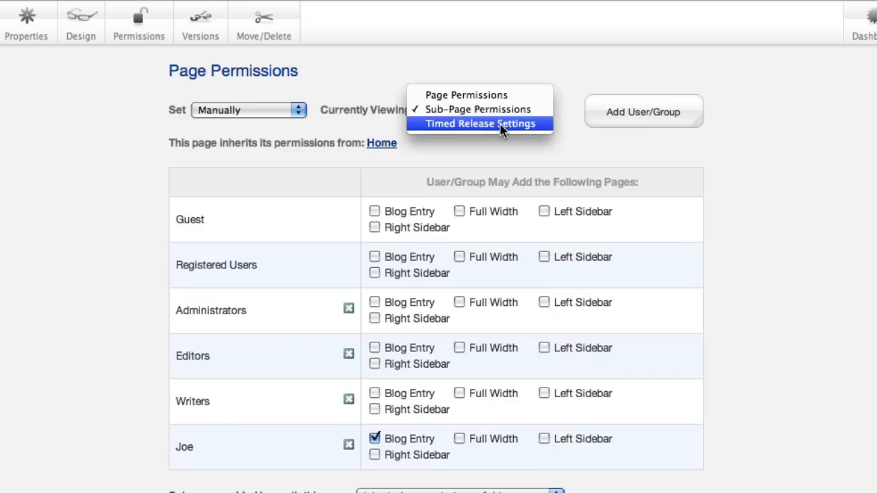
{"action": "left_click", "coordinate": [480, 123]}
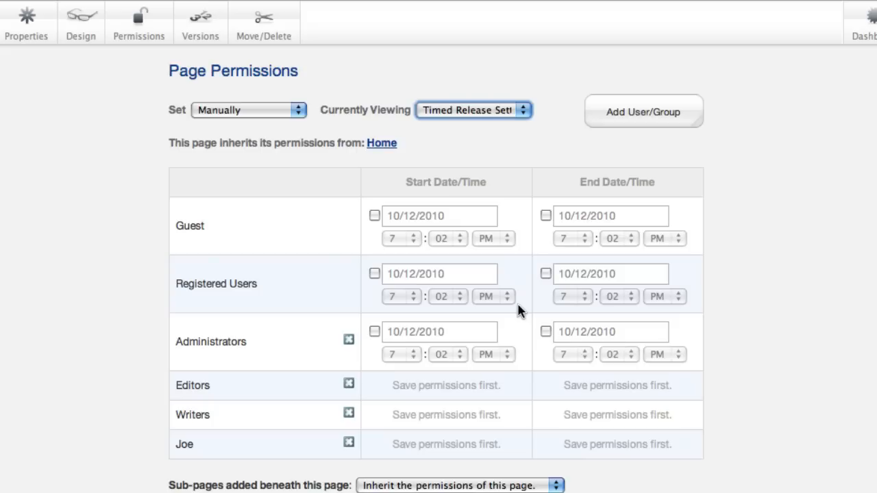
{"action": "mouse_move", "coordinate": [382, 219]}
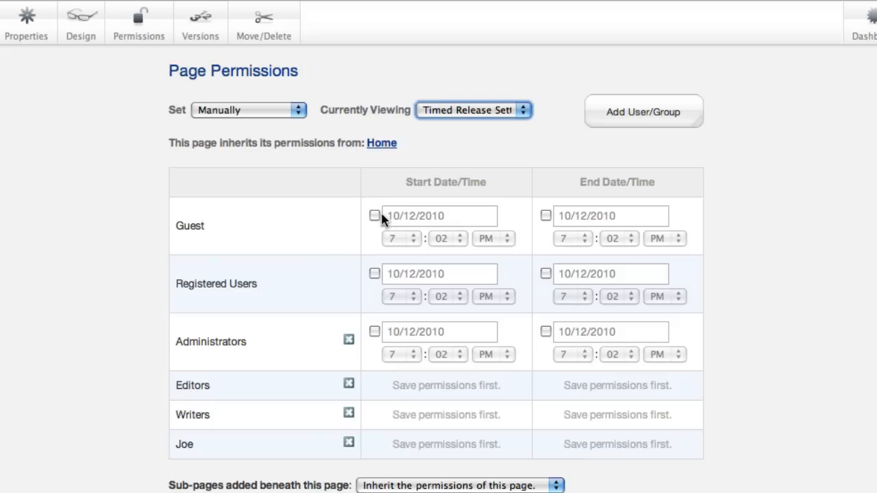
{"action": "left_click", "coordinate": [374, 215]}
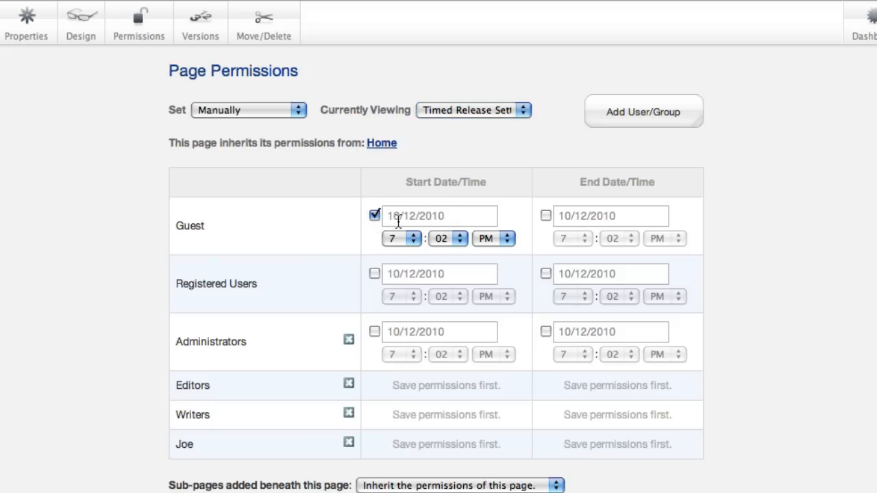
{"action": "left_click", "coordinate": [439, 217]}
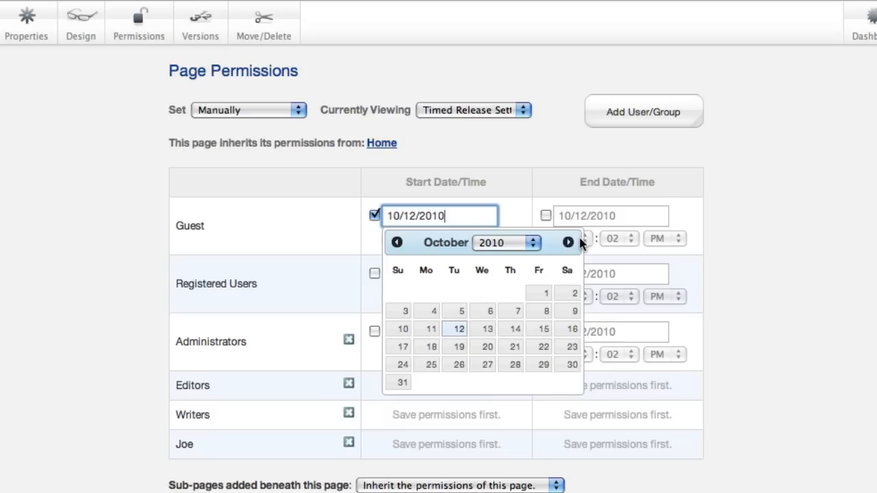
{"action": "left_click", "coordinate": [567, 241]}
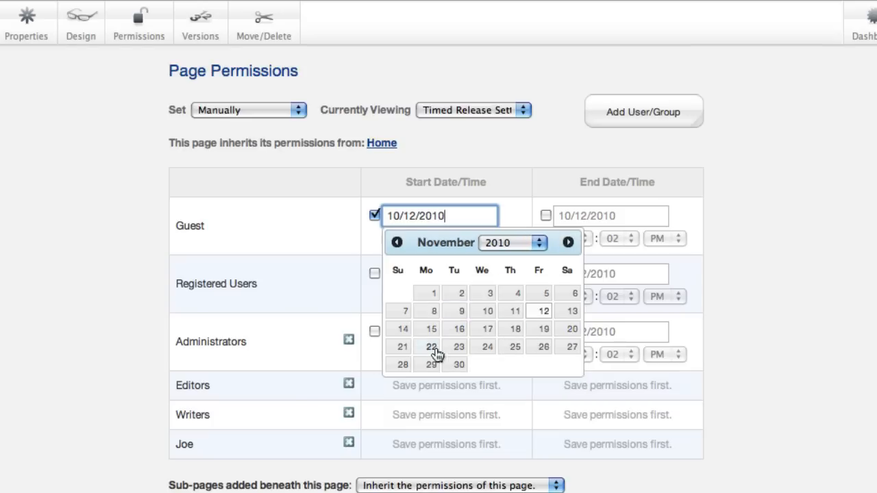
{"action": "left_click", "coordinate": [431, 346]}
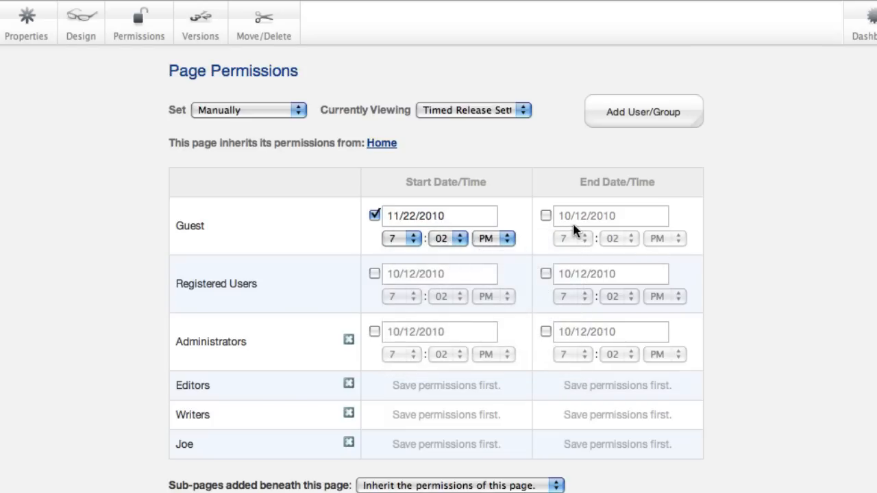
Give Guest an end date of 06/24/2011
{"action": "left_click", "coordinate": [545, 215]}
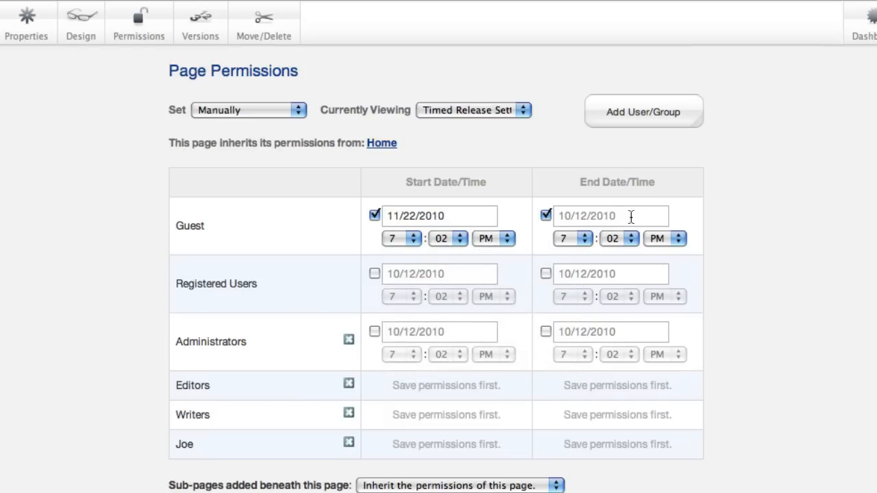
{"action": "left_click", "coordinate": [609, 216]}
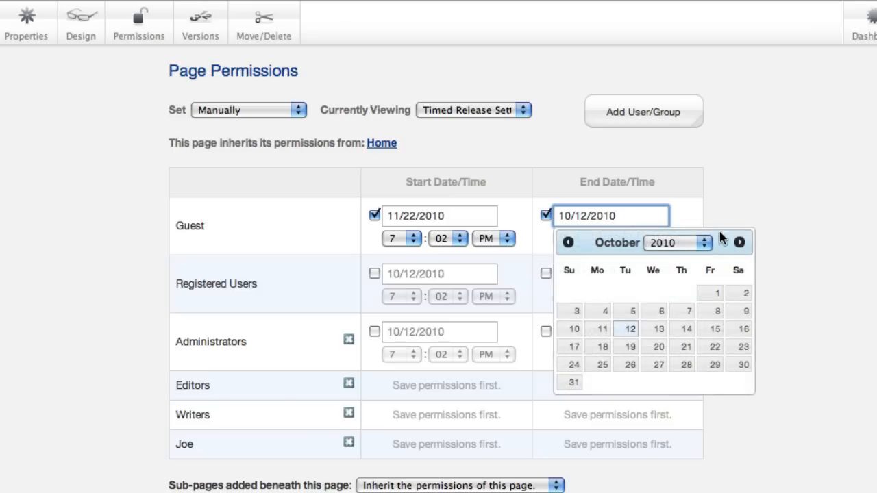
{"action": "left_click", "coordinate": [740, 242]}
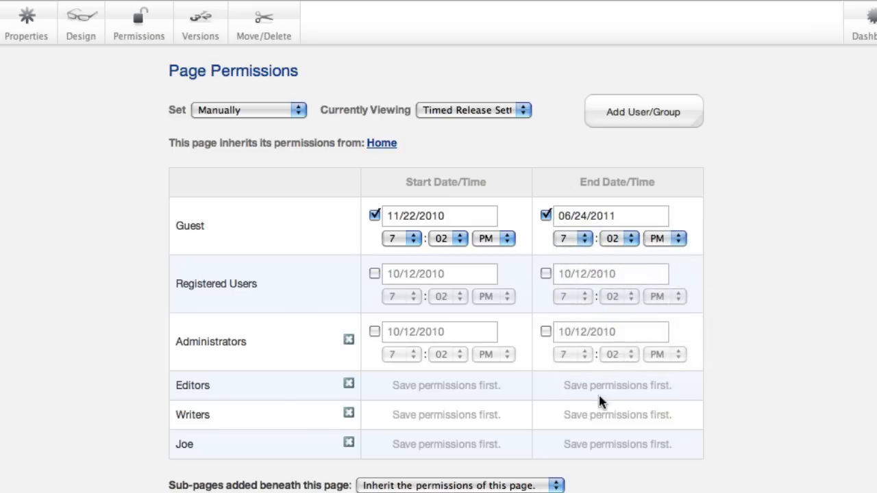
{"action": "mouse_move", "coordinate": [592, 200]}
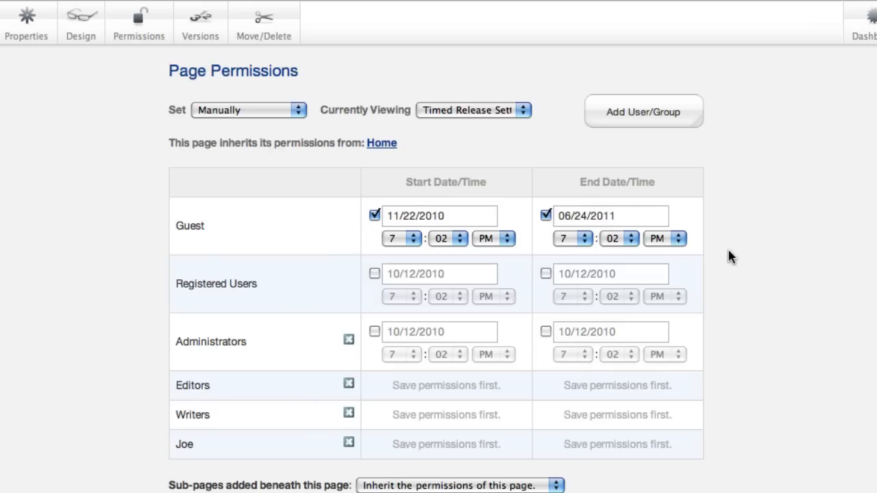
{"action": "mouse_move", "coordinate": [307, 250]}
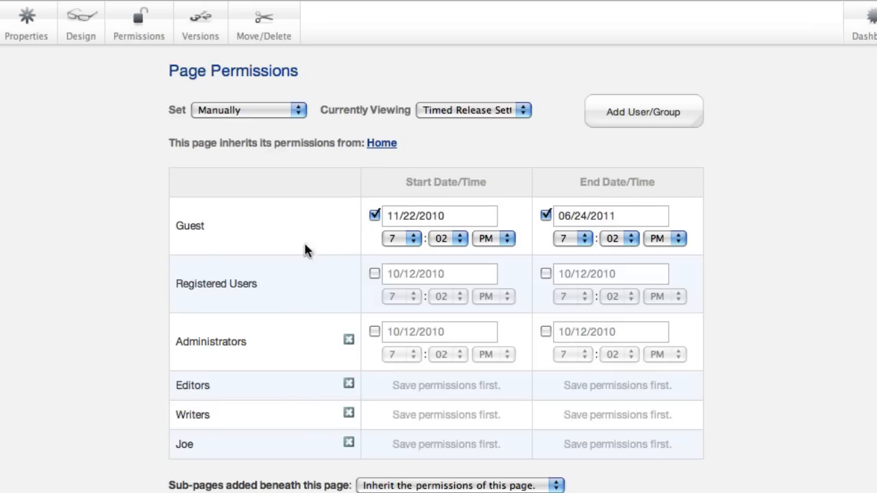
{"action": "mouse_move", "coordinate": [400, 238]}
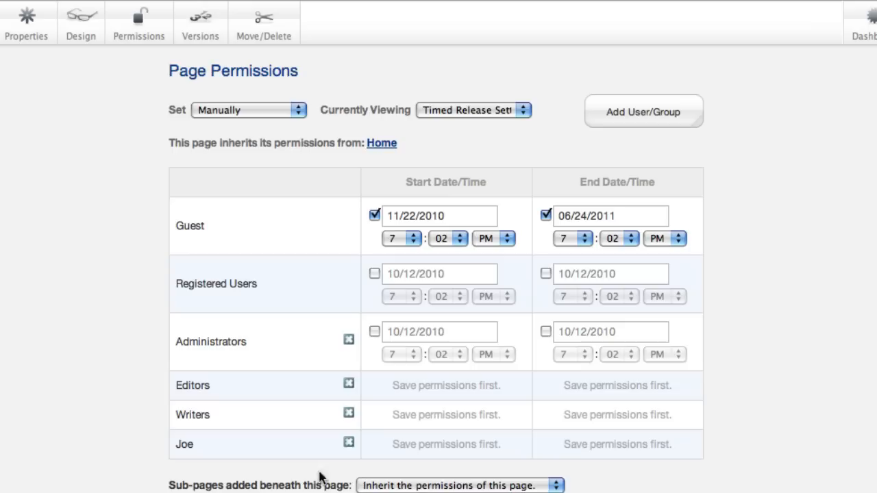
{"action": "mouse_move", "coordinate": [505, 477]}
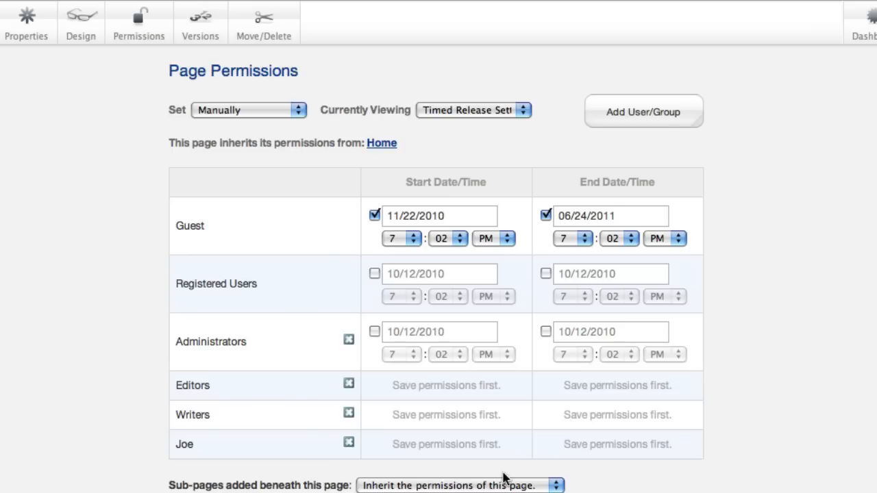
{"action": "mouse_move", "coordinate": [505, 479]}
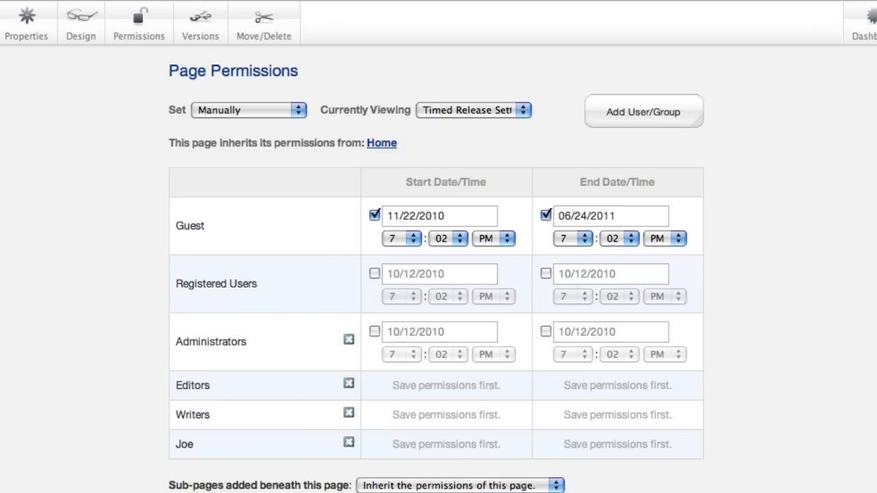
Reveal how new sub-pages inherit permissions: page type defaults or this page
{"action": "left_click", "coordinate": [461, 485]}
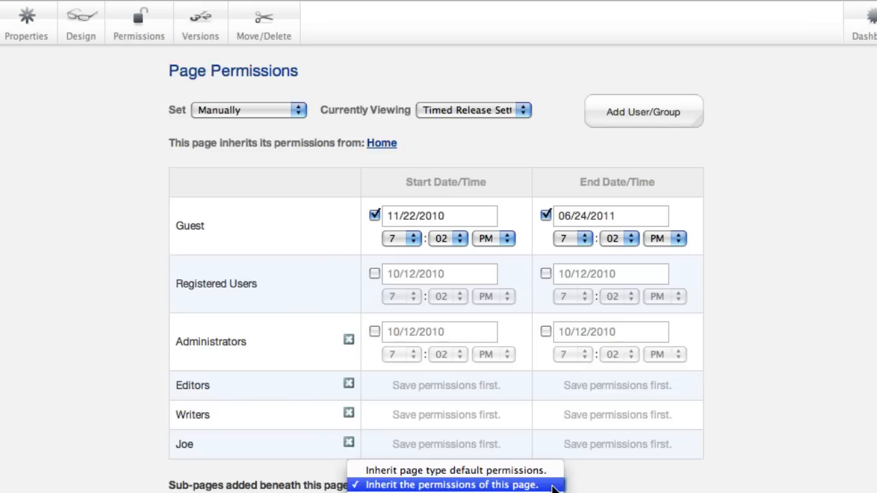